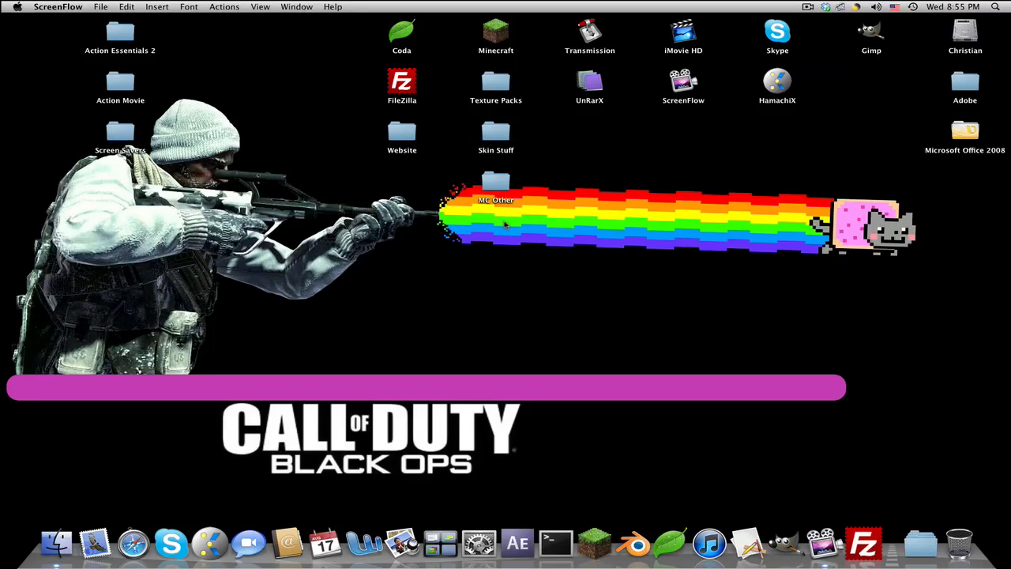
mouse_move(436, 168)
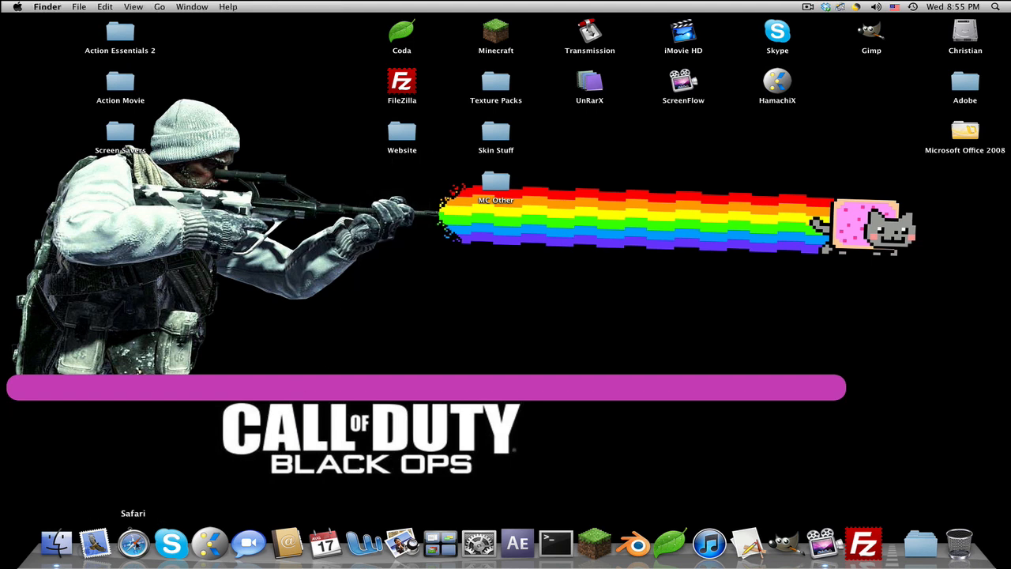
Launch Safari and go to minecrafttogo.com to reach the site's welcome page
left_click(133, 544)
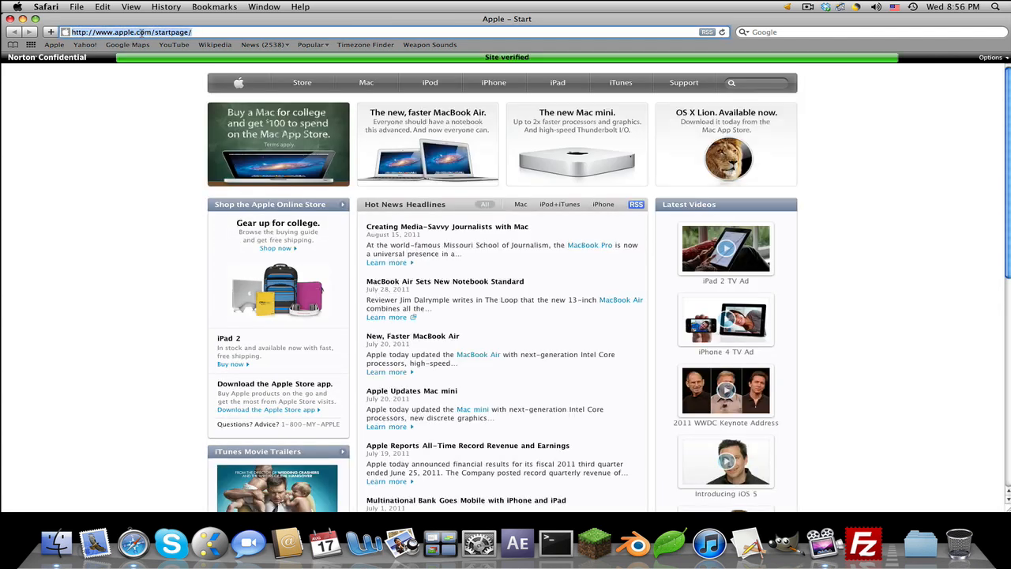
type("minecrafttogo.com/")
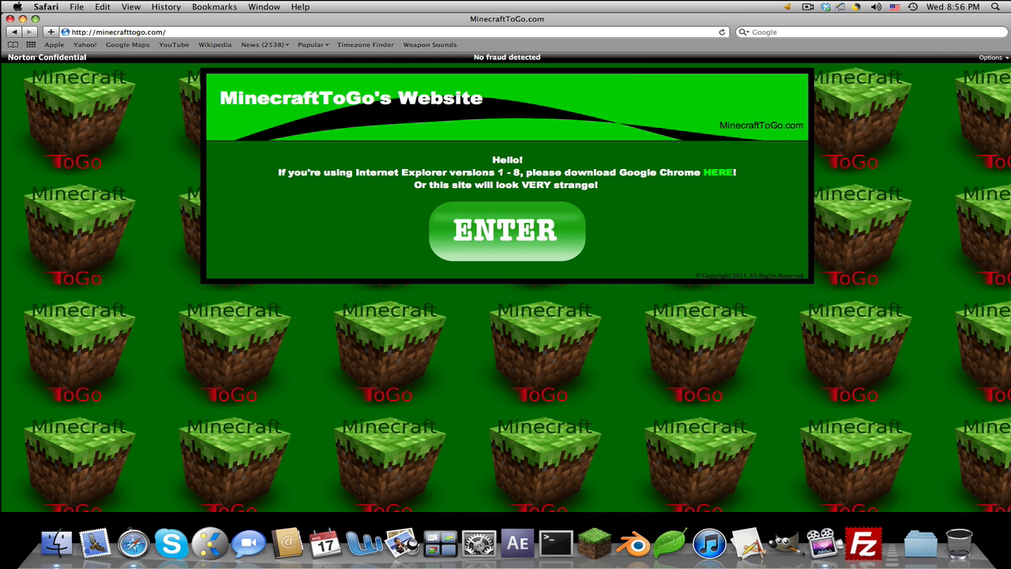
mouse_move(718, 176)
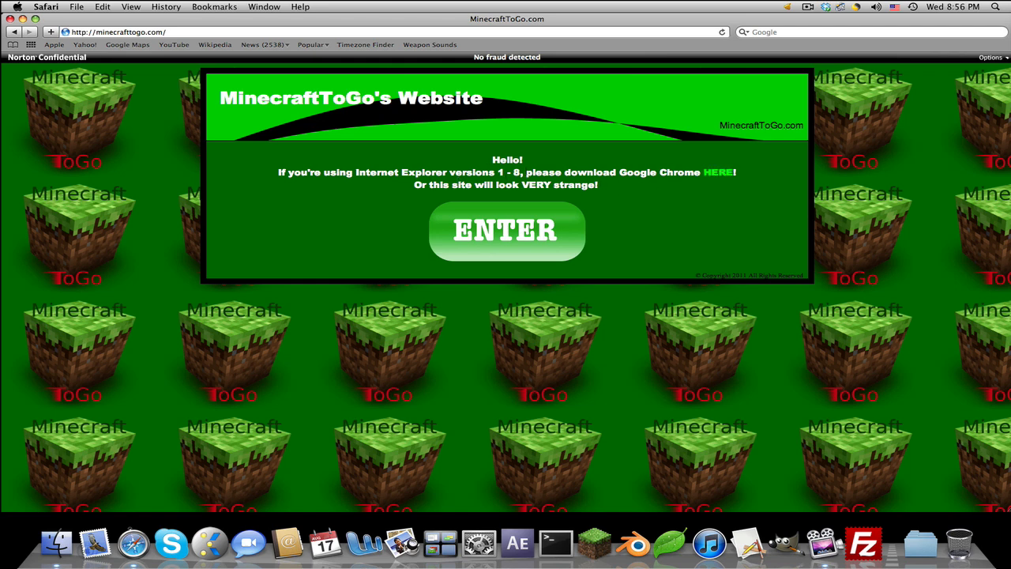
mouse_move(590, 202)
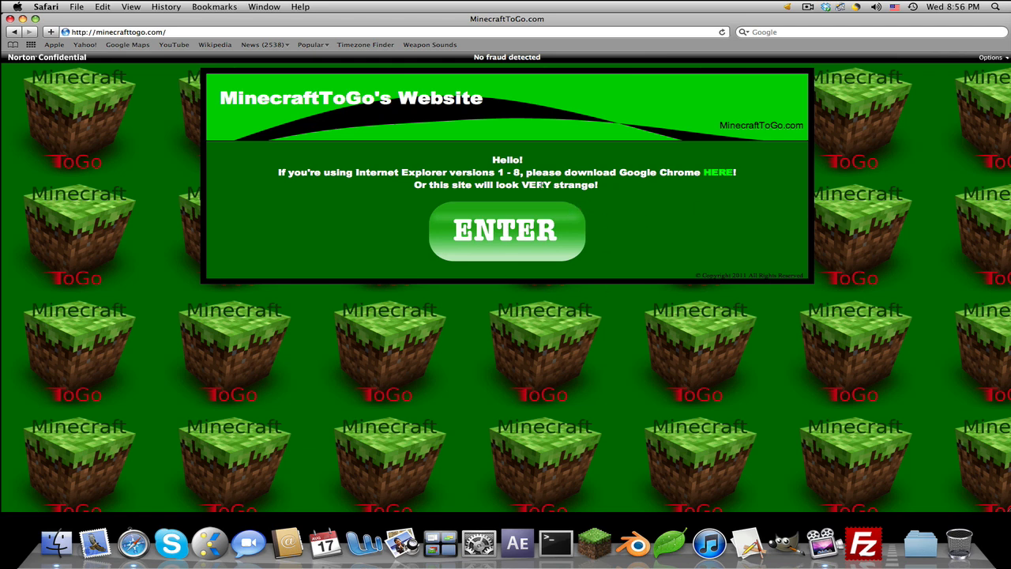
mouse_move(230, 189)
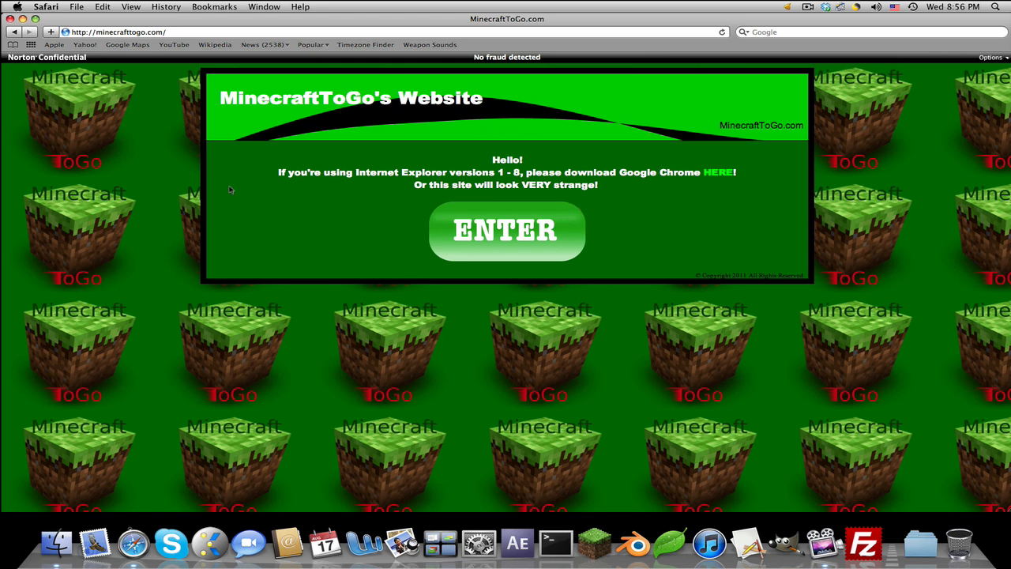
mouse_move(640, 136)
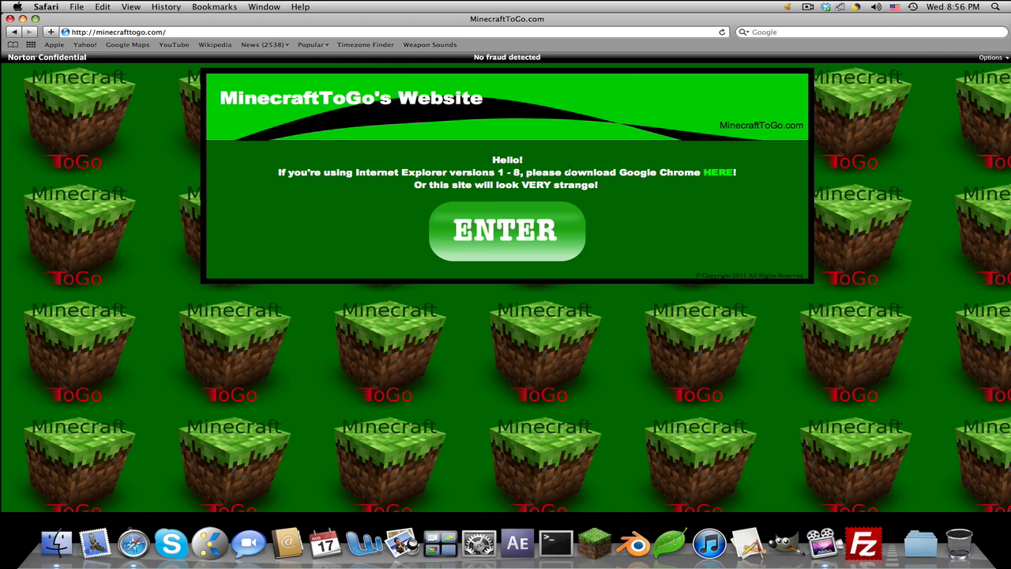
mouse_move(781, 136)
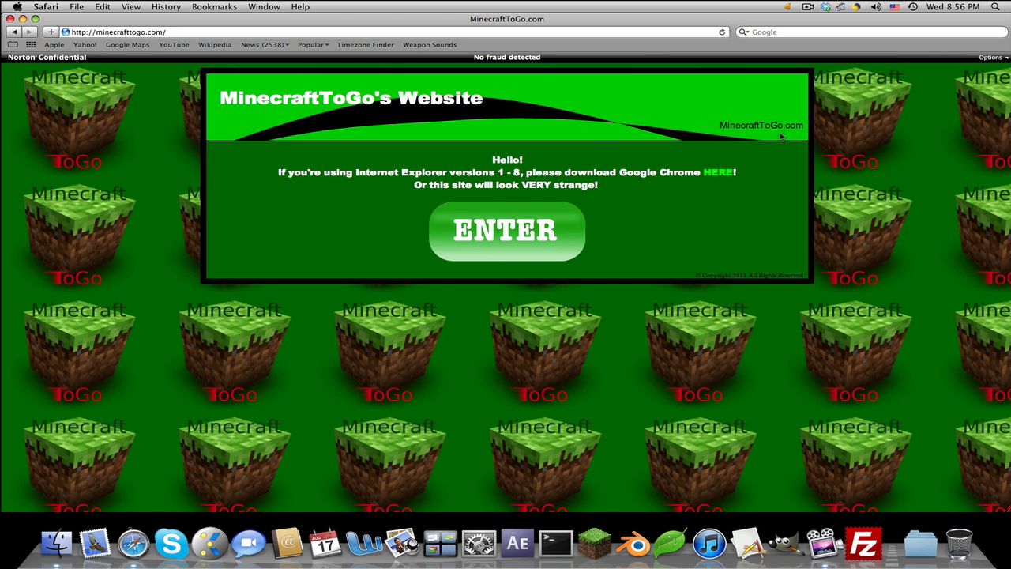
Enter the home page and read down to the Recommended Mod of the Week, checking the menu-bar clock
left_click(506, 231)
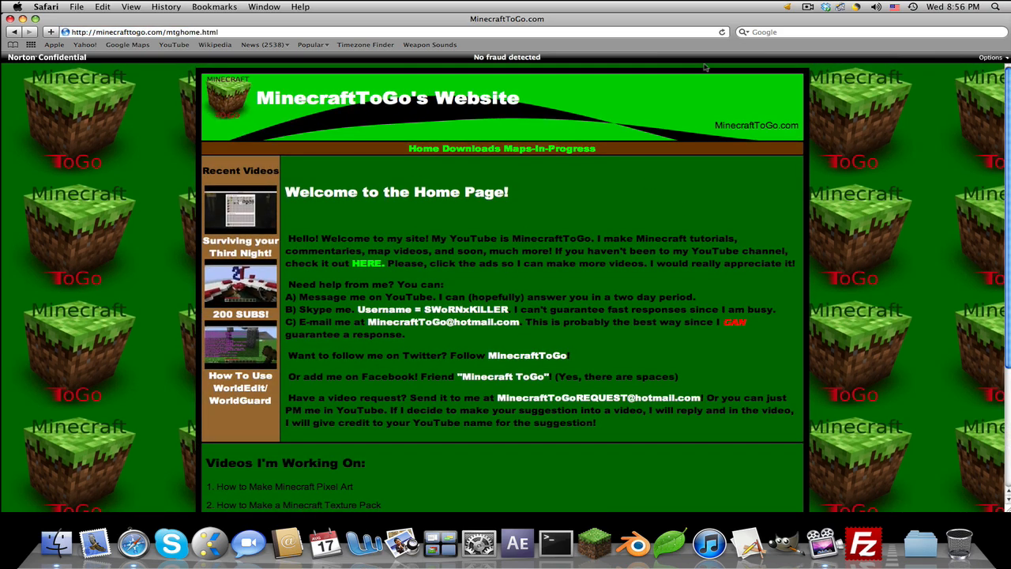
mouse_move(458, 281)
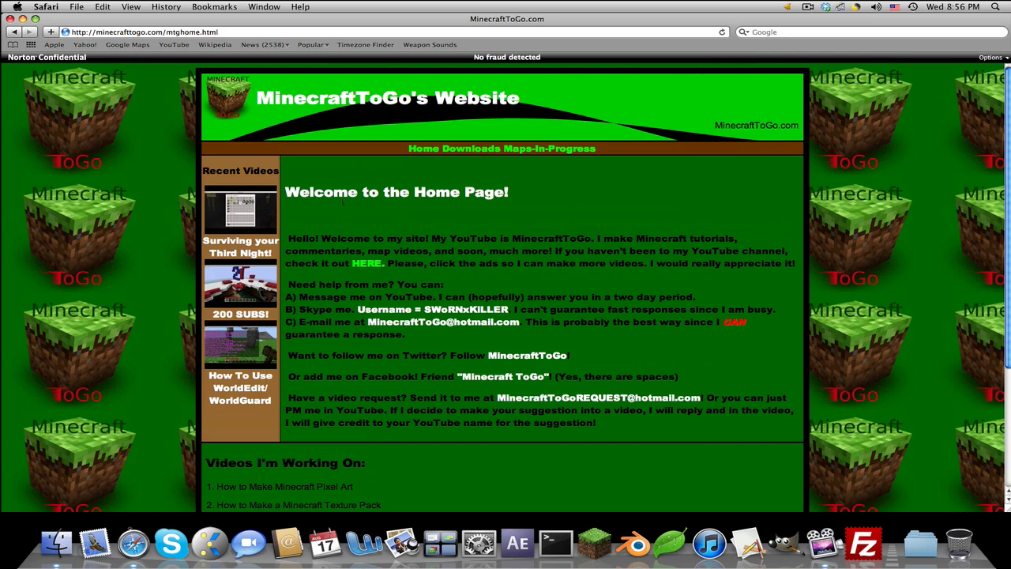
scroll("down", 3)
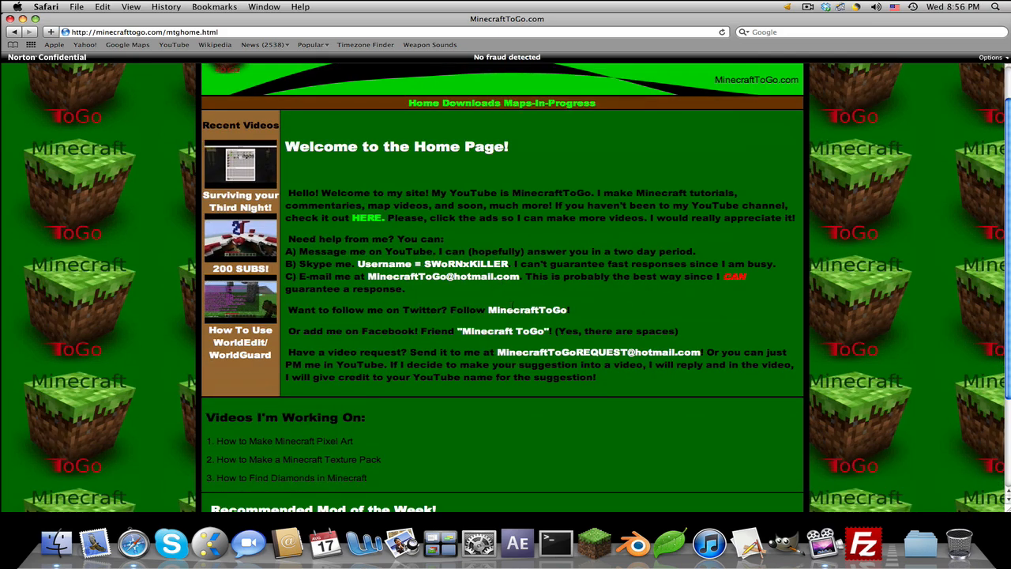
mouse_move(389, 346)
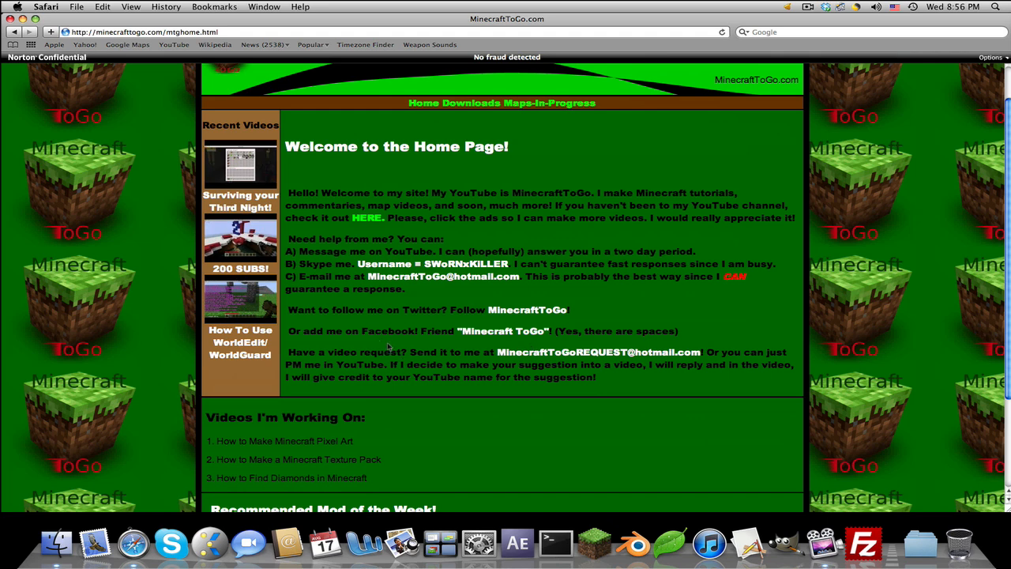
mouse_move(587, 341)
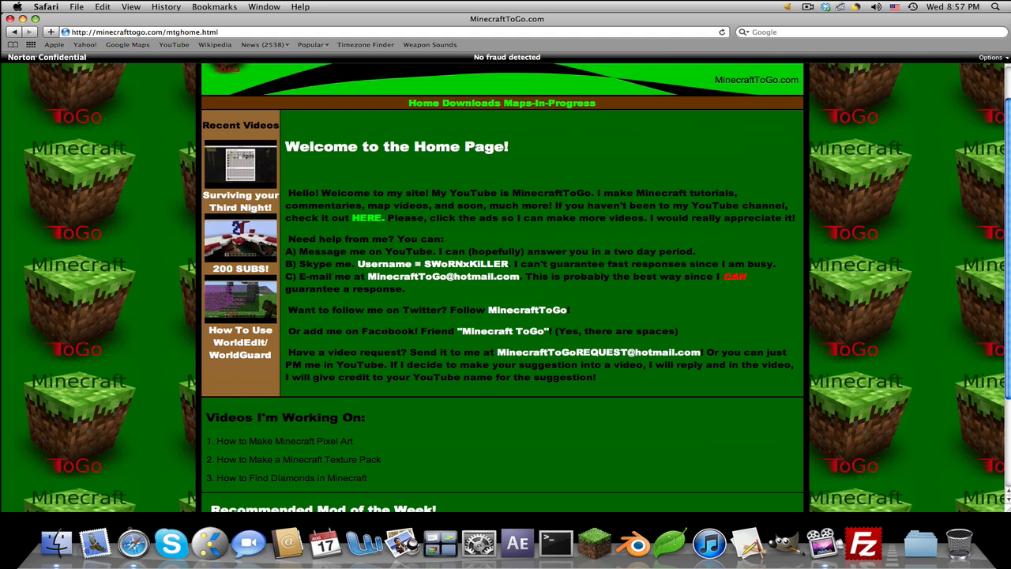
scroll("down", 3)
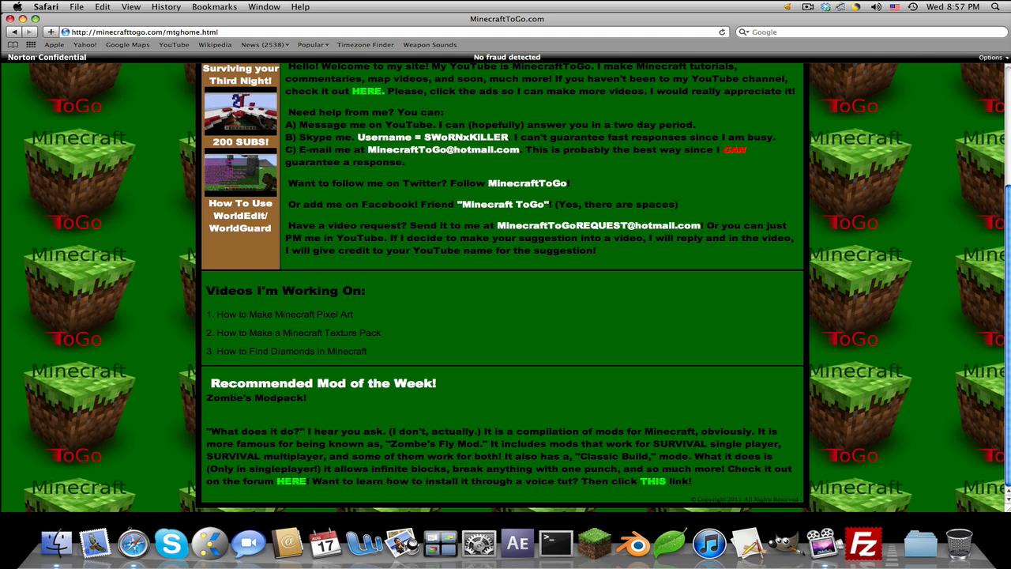
left_click(945, 9)
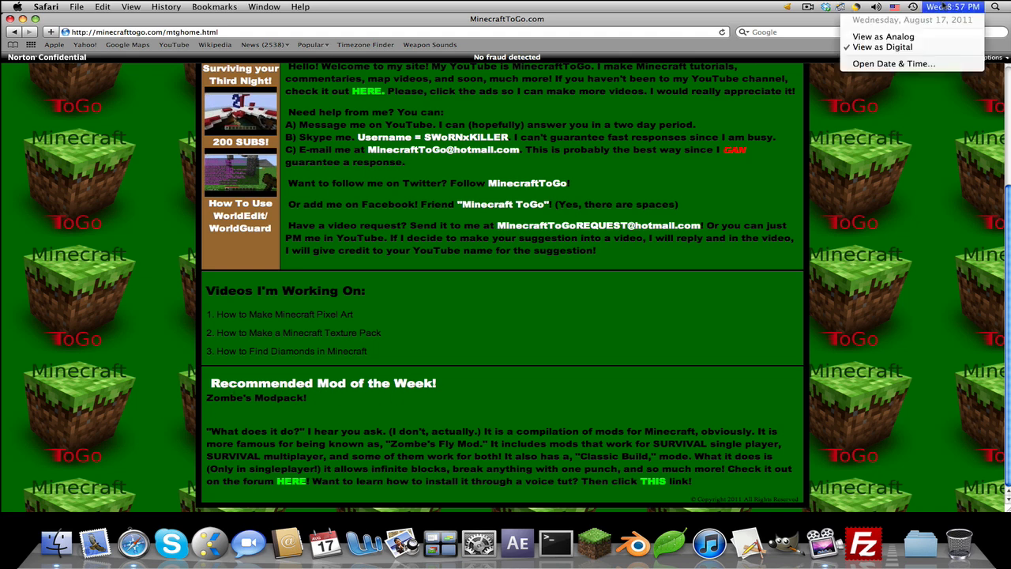
left_click(377, 406)
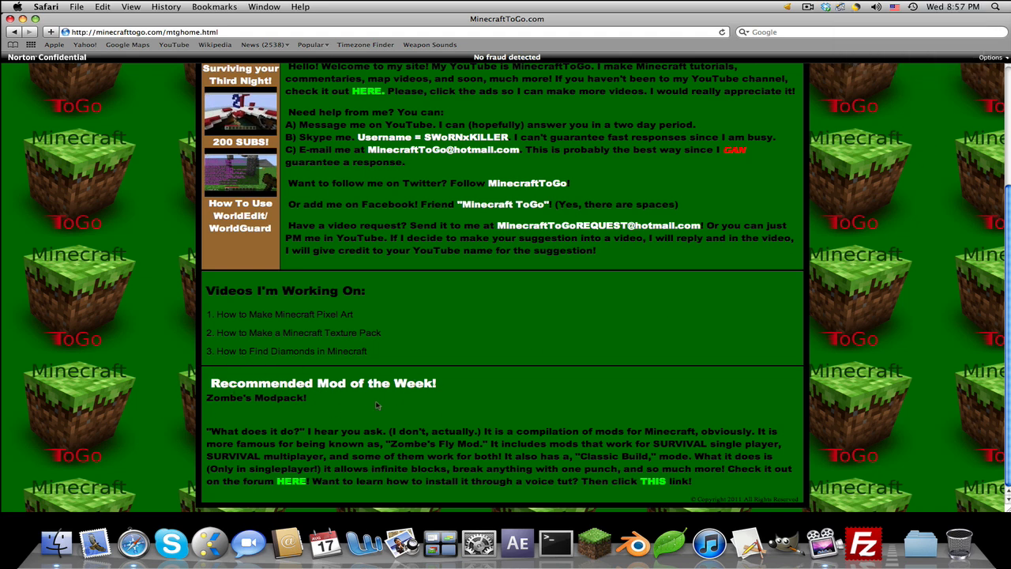
mouse_move(401, 433)
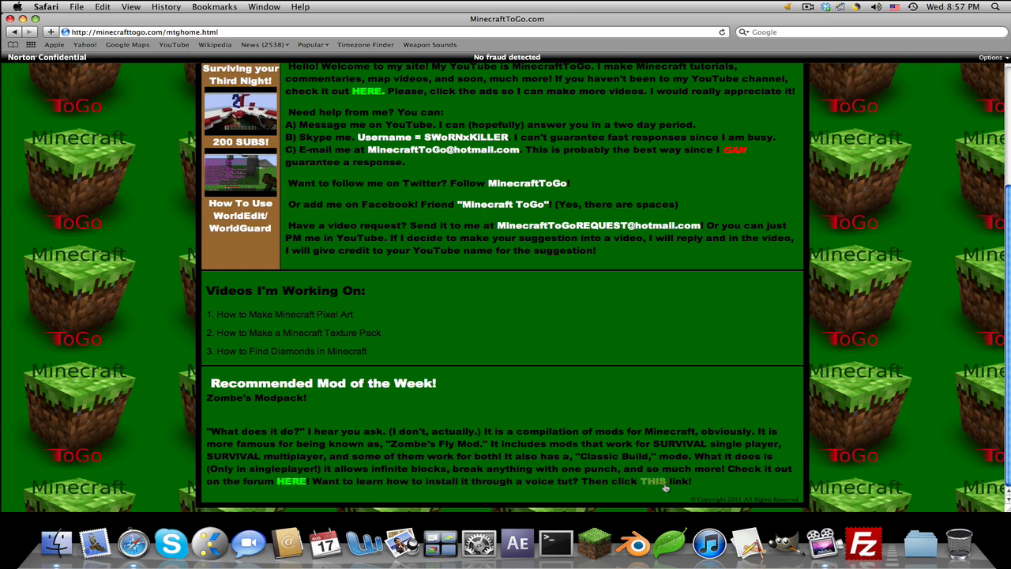
From the navigation bar, visit the Downloads page and then the Maps-In-Progress page
scroll("up", 3)
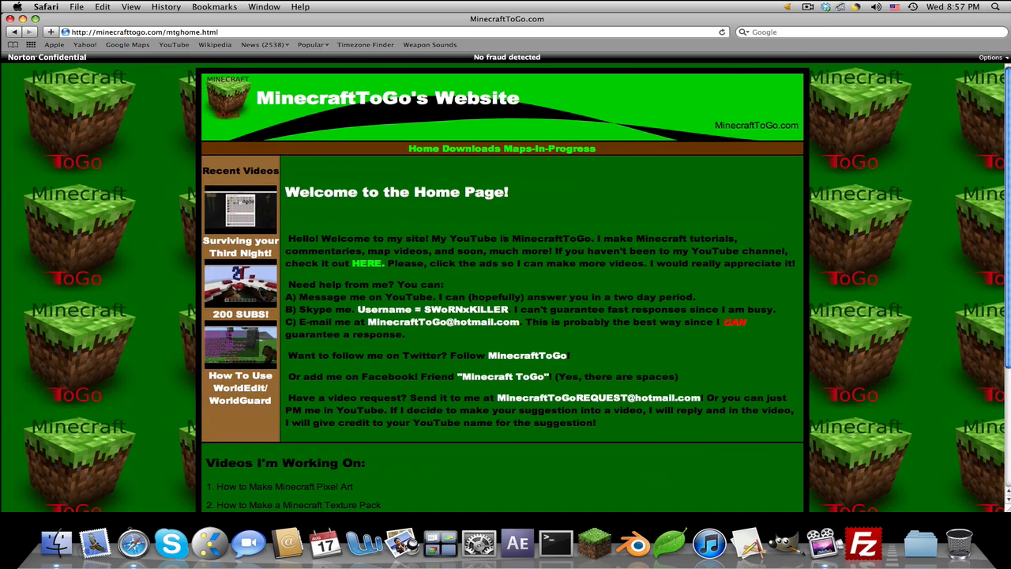
mouse_move(417, 149)
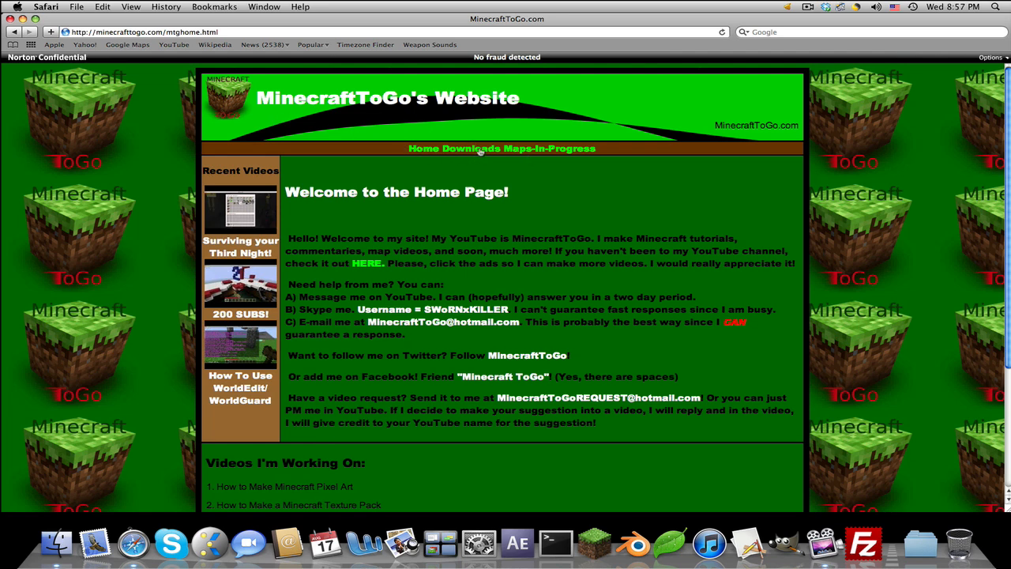
left_click(477, 149)
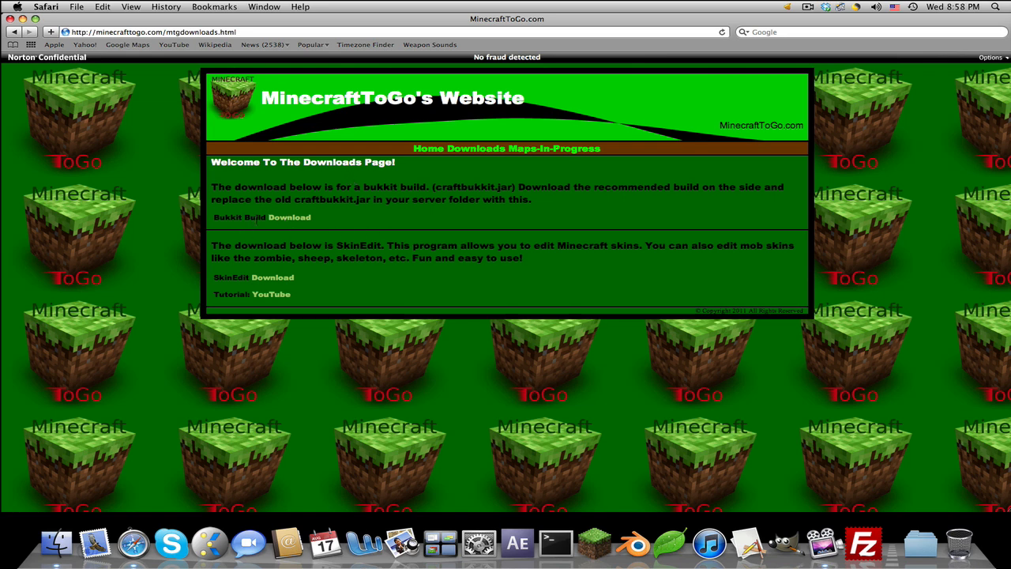
left_click(290, 218)
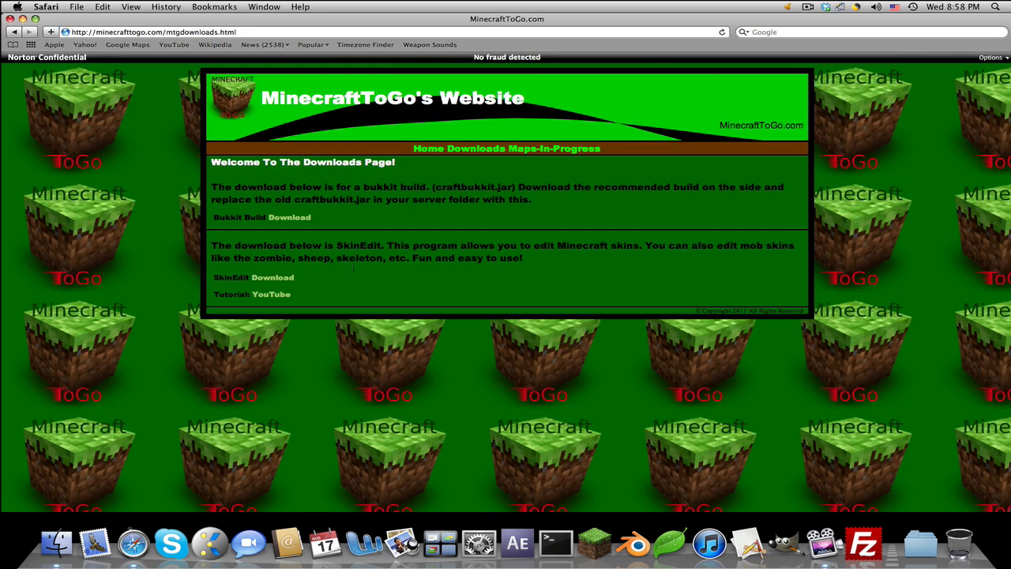
mouse_move(777, 271)
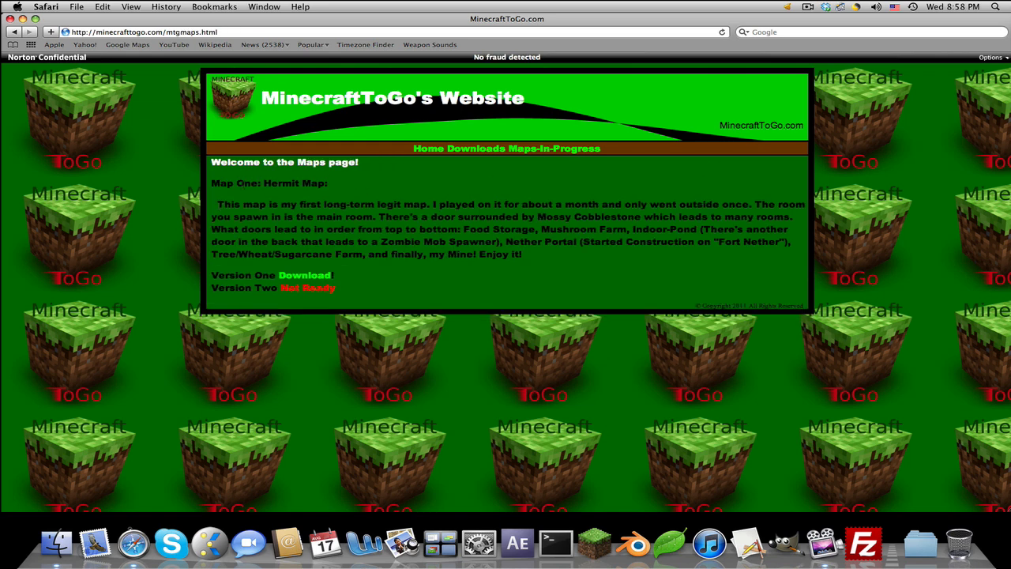
Select the Hermit Map description paragraph on the Maps page, then switch to Coda
left_click(304, 275)
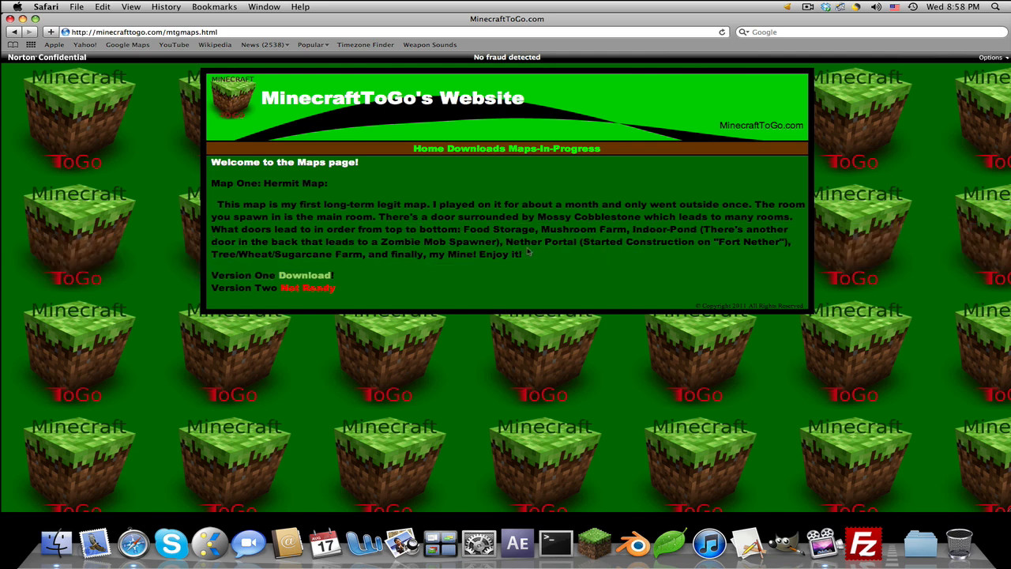
left_click_drag(218, 204, 522, 253)
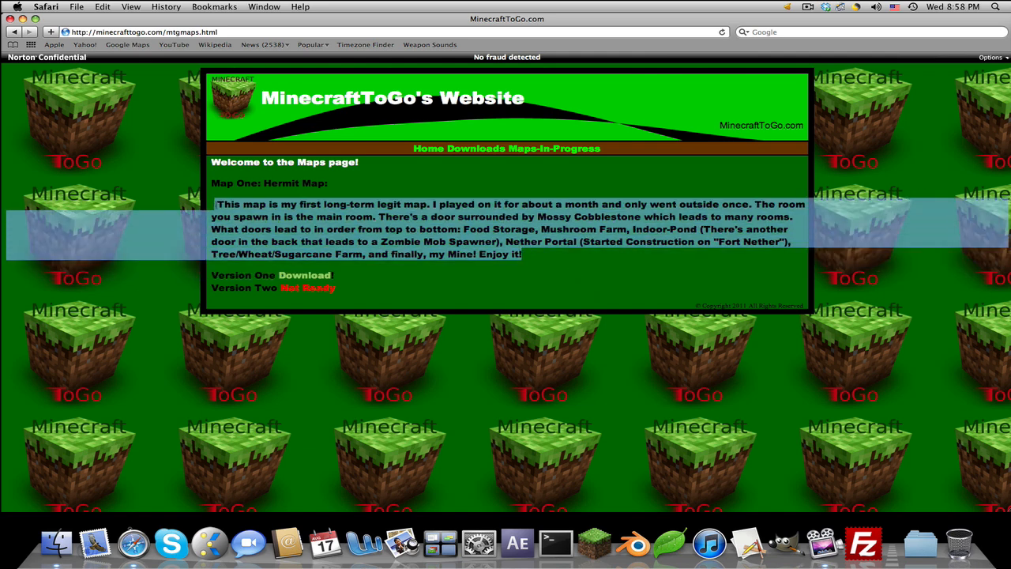
left_click(430, 148)
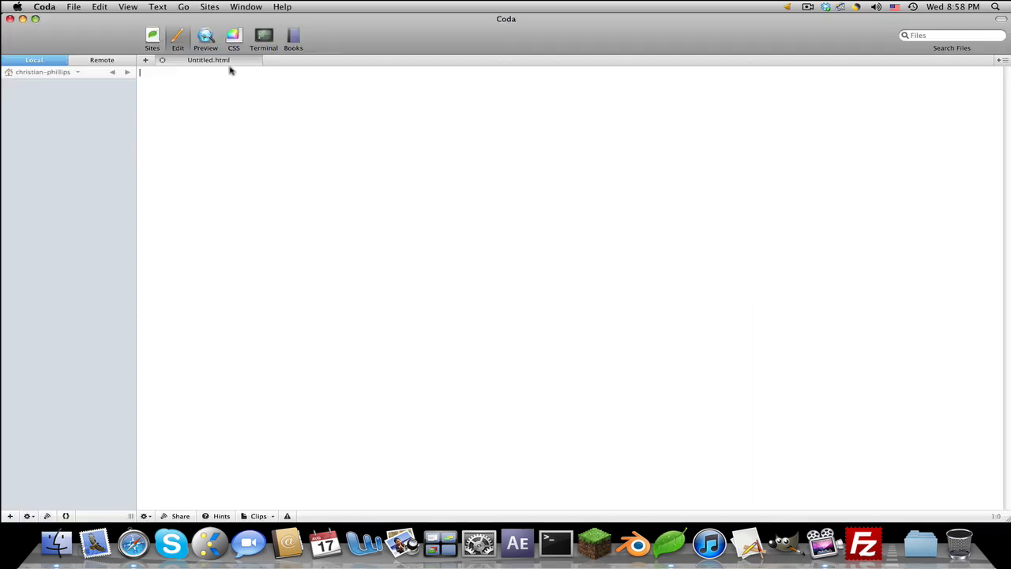
From the Sites list, load the Minecrafttogo site and scroll through mtghome.html's HTML source
left_click(152, 38)
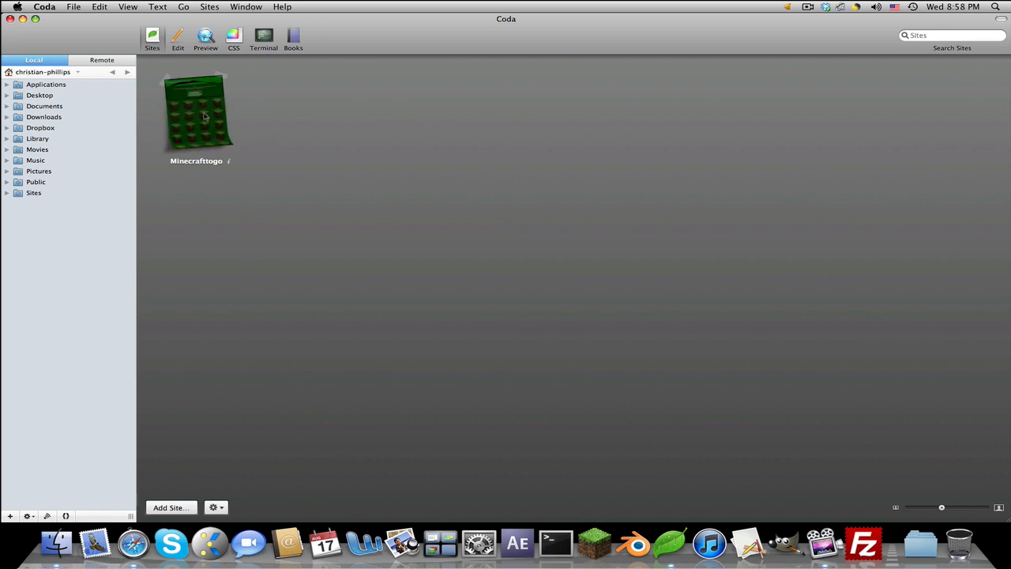
double_click(197, 111)
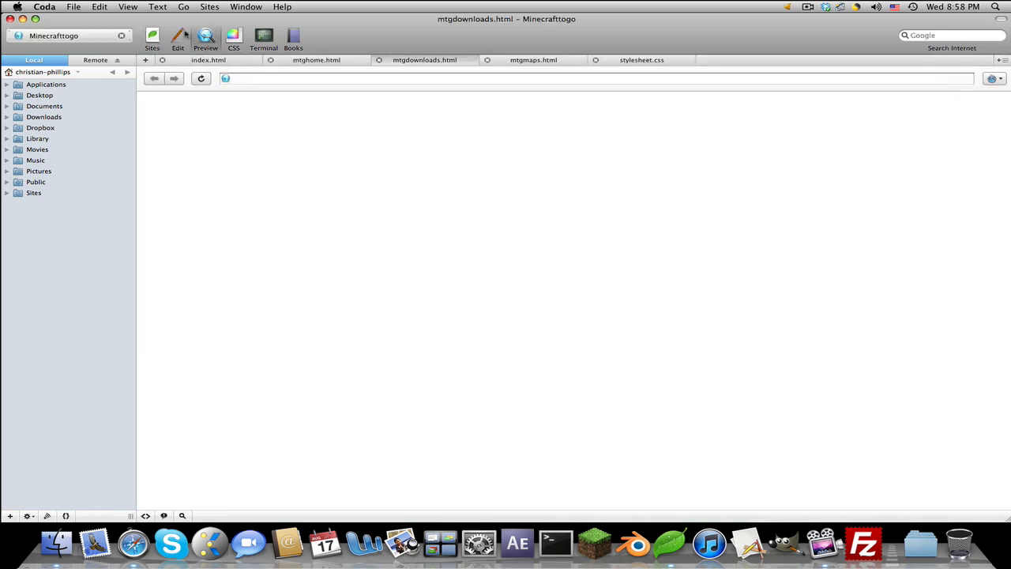
left_click(178, 38)
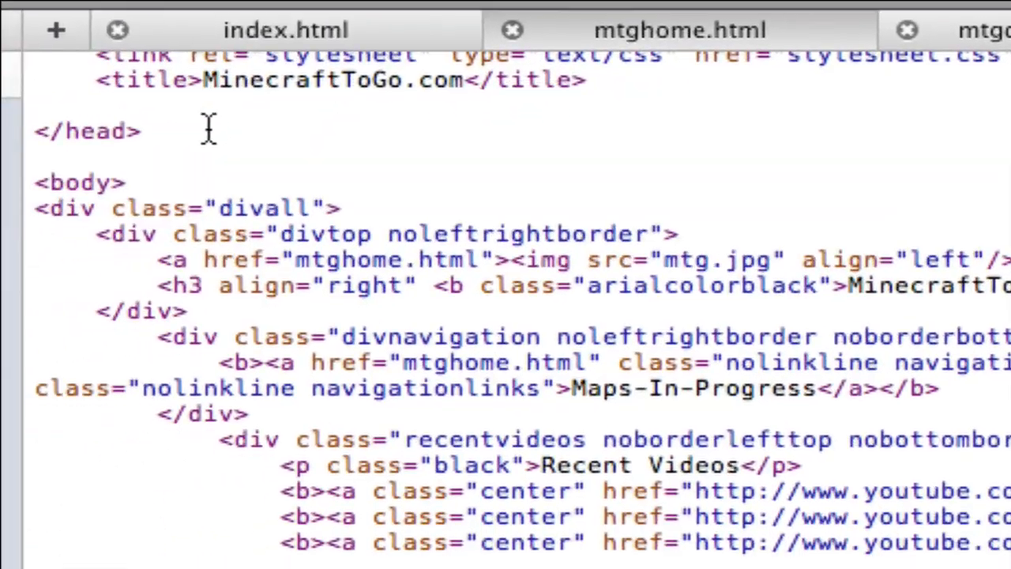
scroll("down", 3)
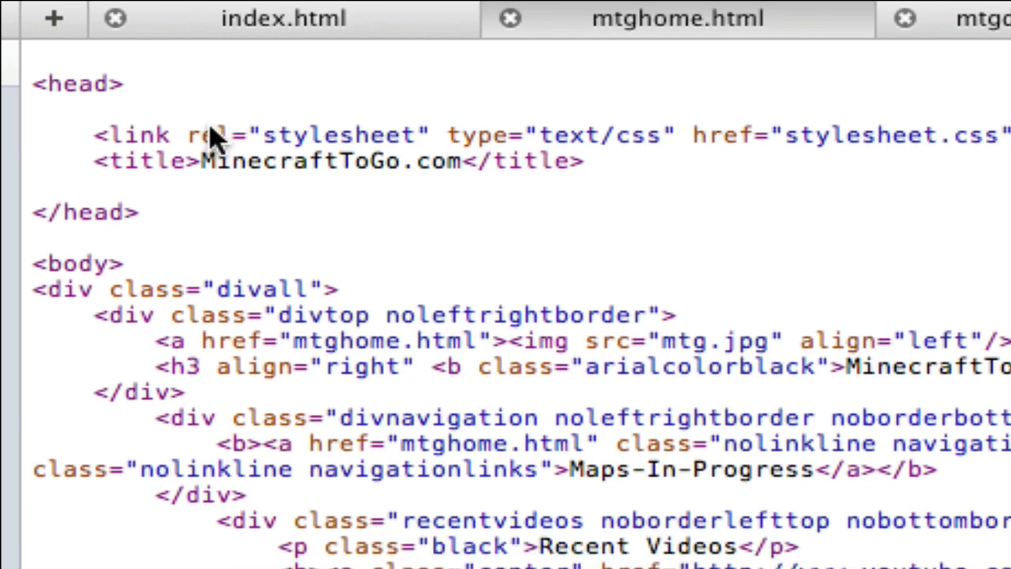
scroll("down", 3)
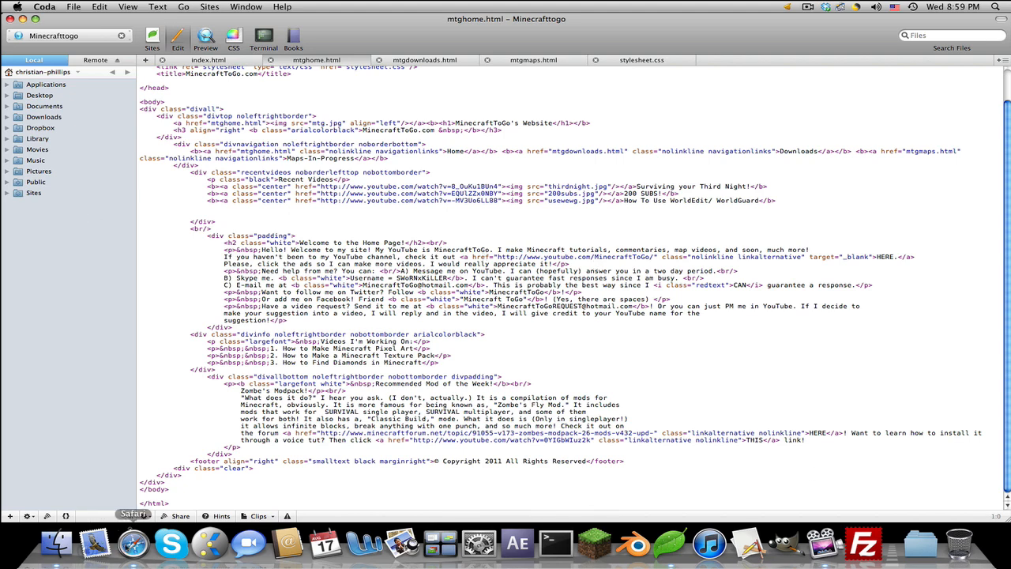
Return to Safari and scroll the home page back up to its Welcome section
left_click(133, 543)
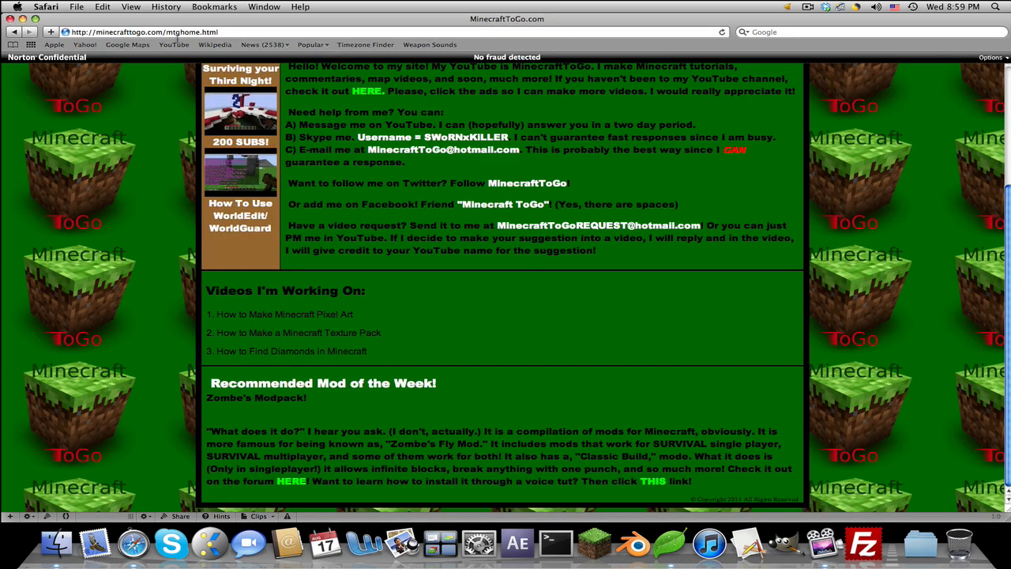
scroll("up", 3)
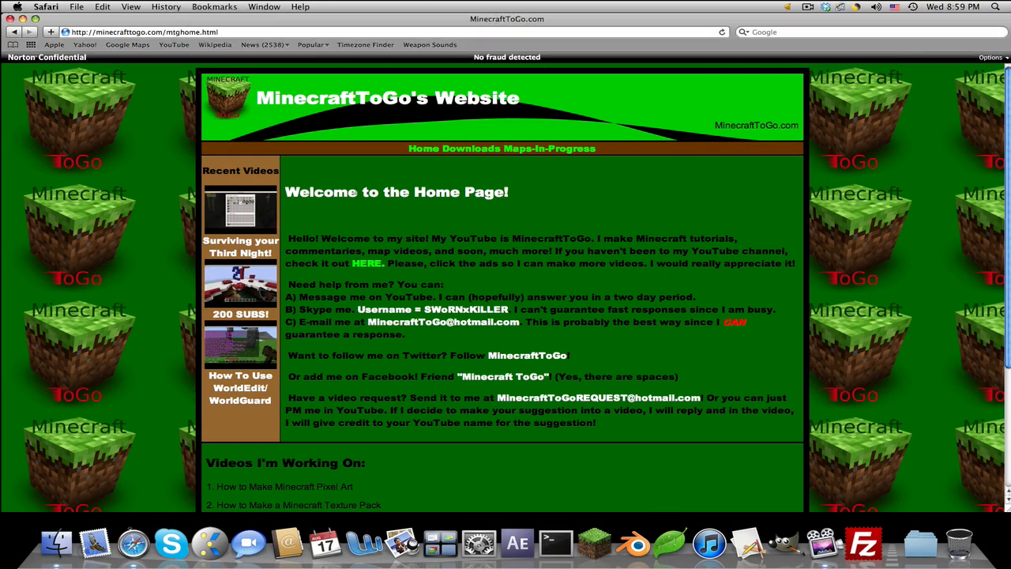
mouse_move(427, 130)
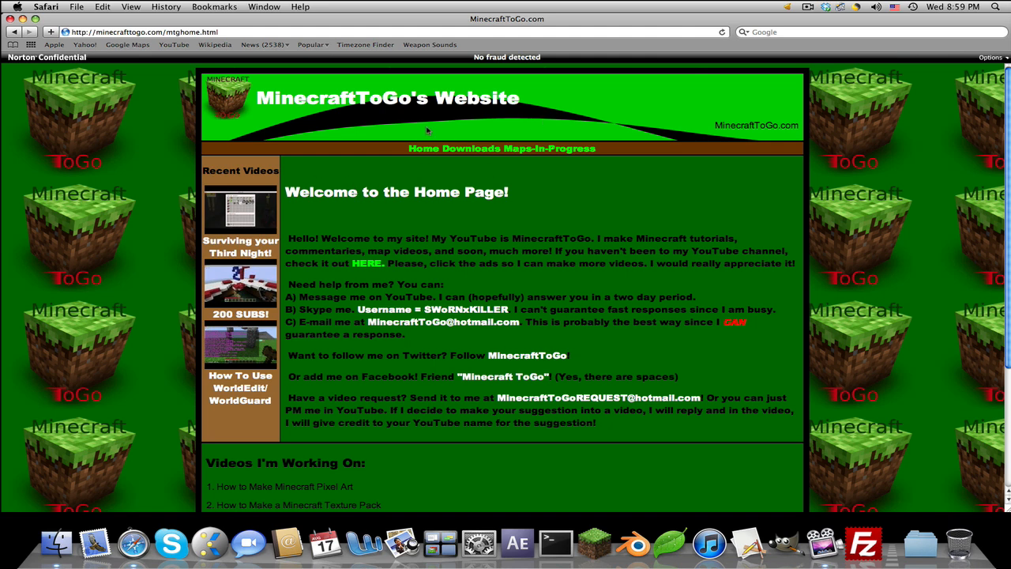
mouse_move(523, 117)
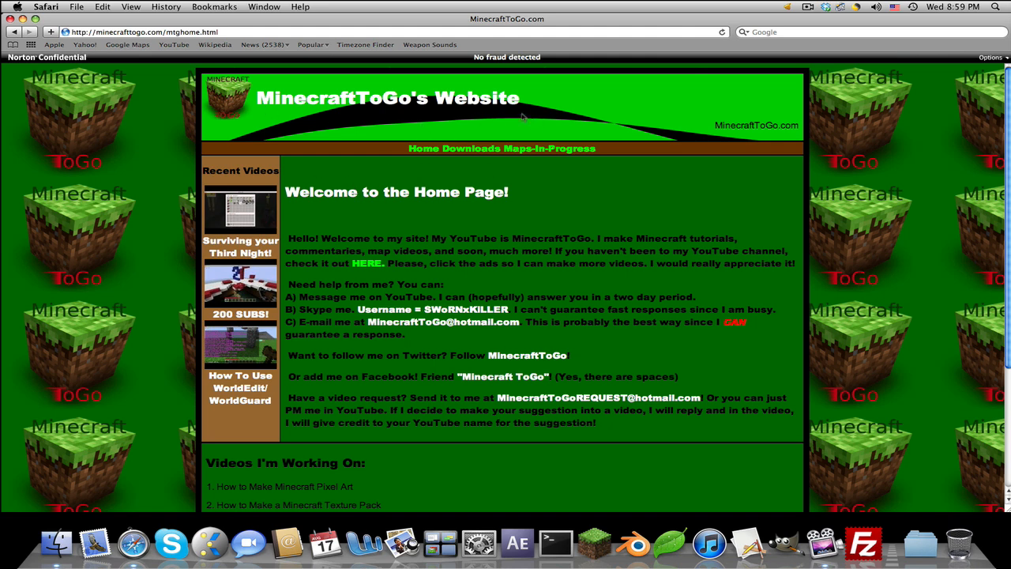